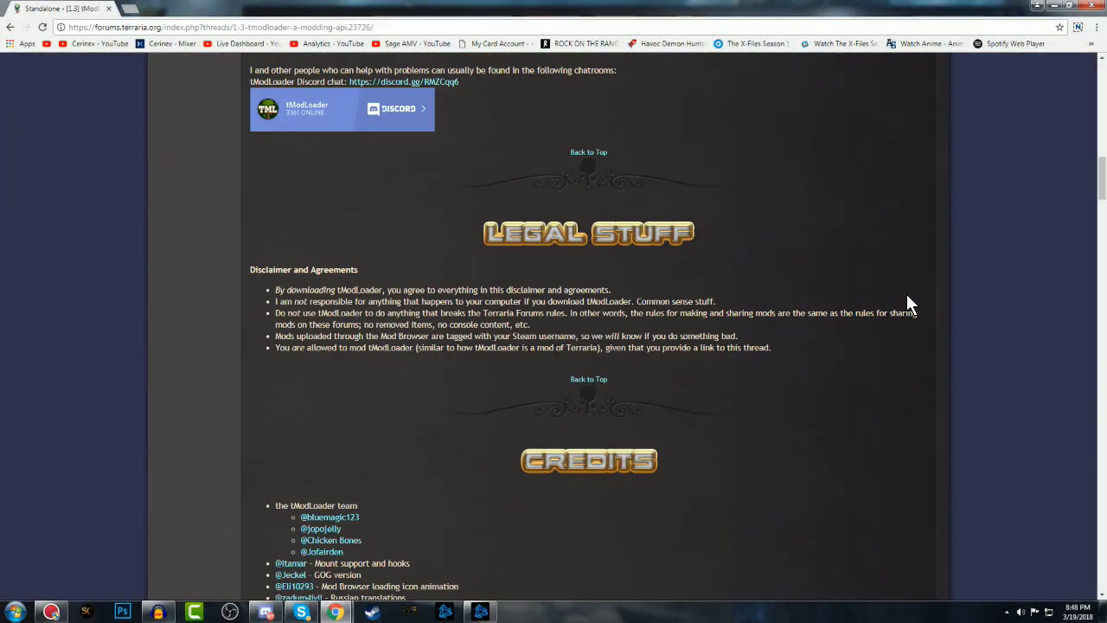
- Download the Steam Windows build of tModLoader v0.10.1.3 and save the zip to Youtube Videos
{"action": "scroll", "scroll_direction": "up", "scroll_amount": 3}
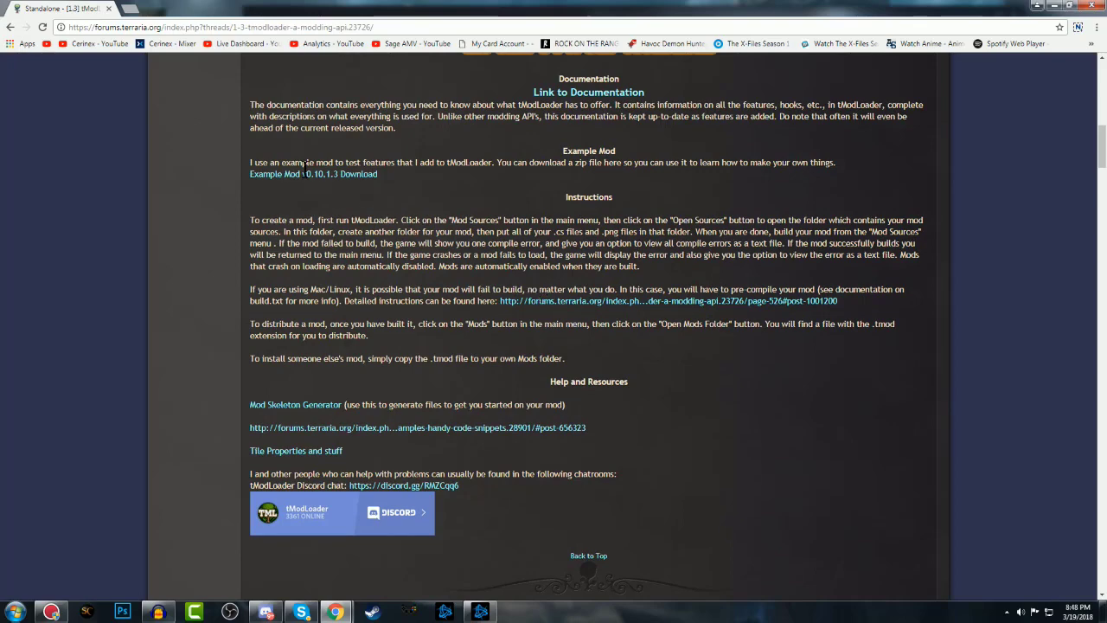
{"action": "mouse_move", "coordinate": [655, 223]}
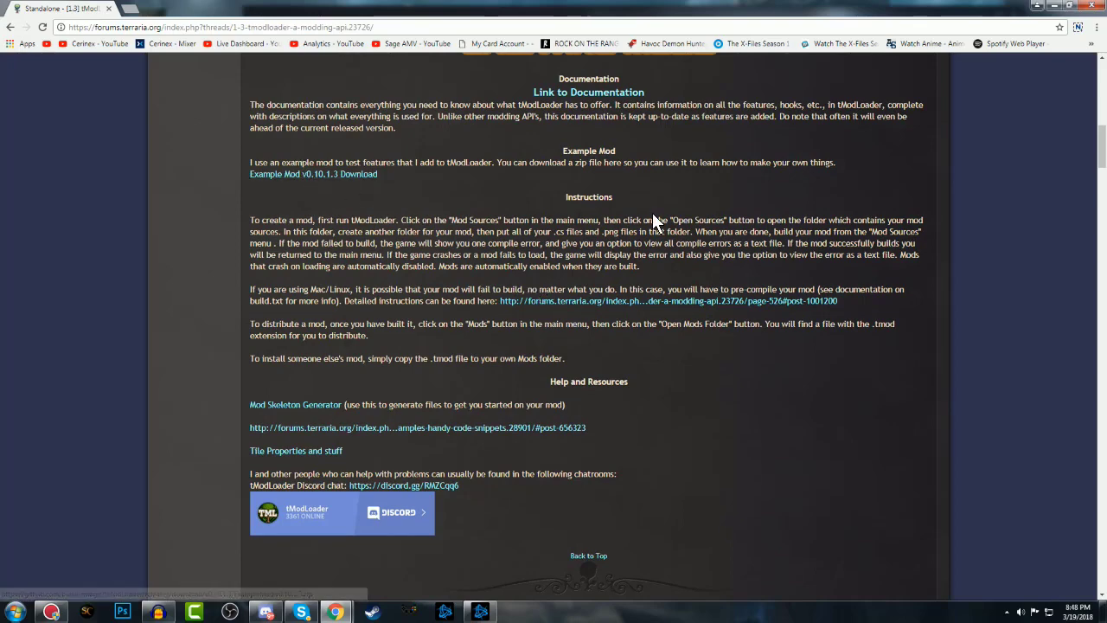
{"action": "scroll", "scroll_direction": "down", "scroll_amount": 3}
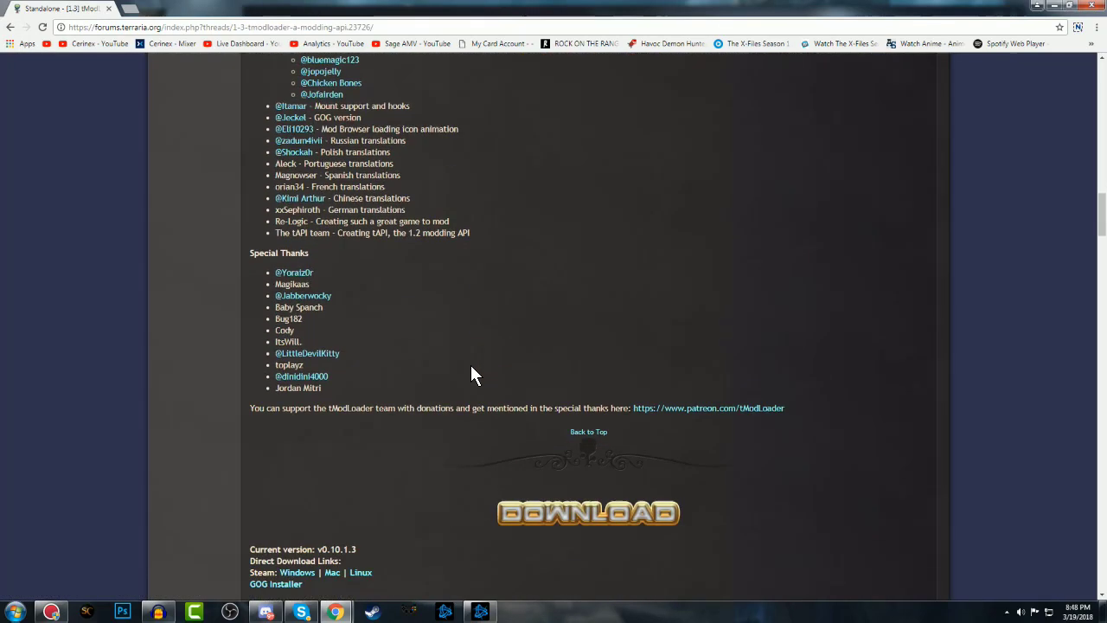
{"action": "scroll", "scroll_direction": "down", "scroll_amount": 3}
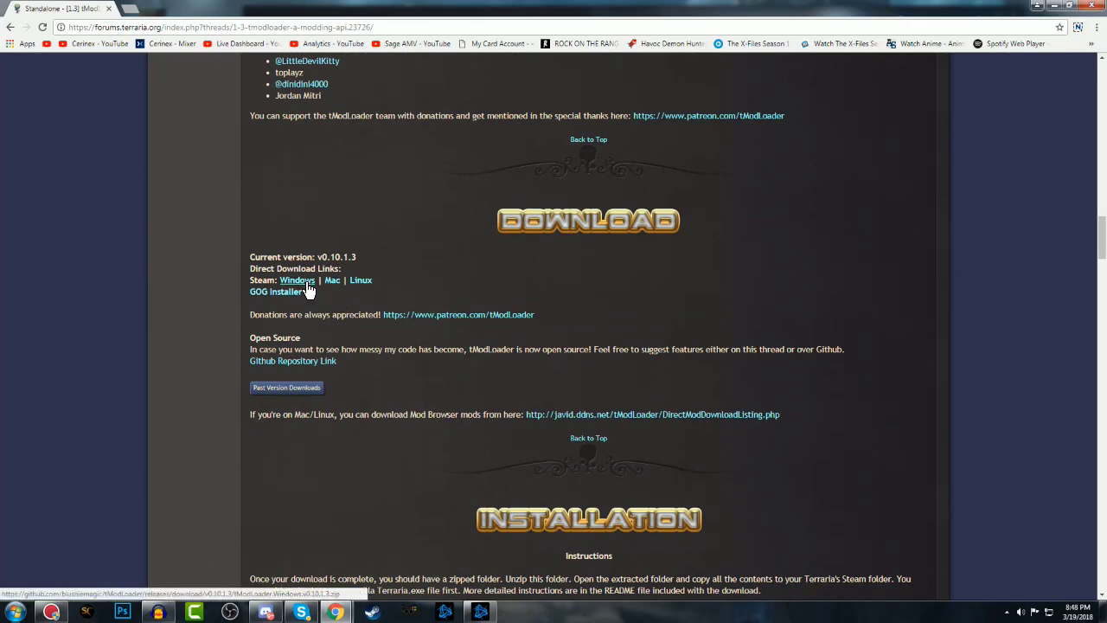
{"action": "mouse_move", "coordinate": [302, 287]}
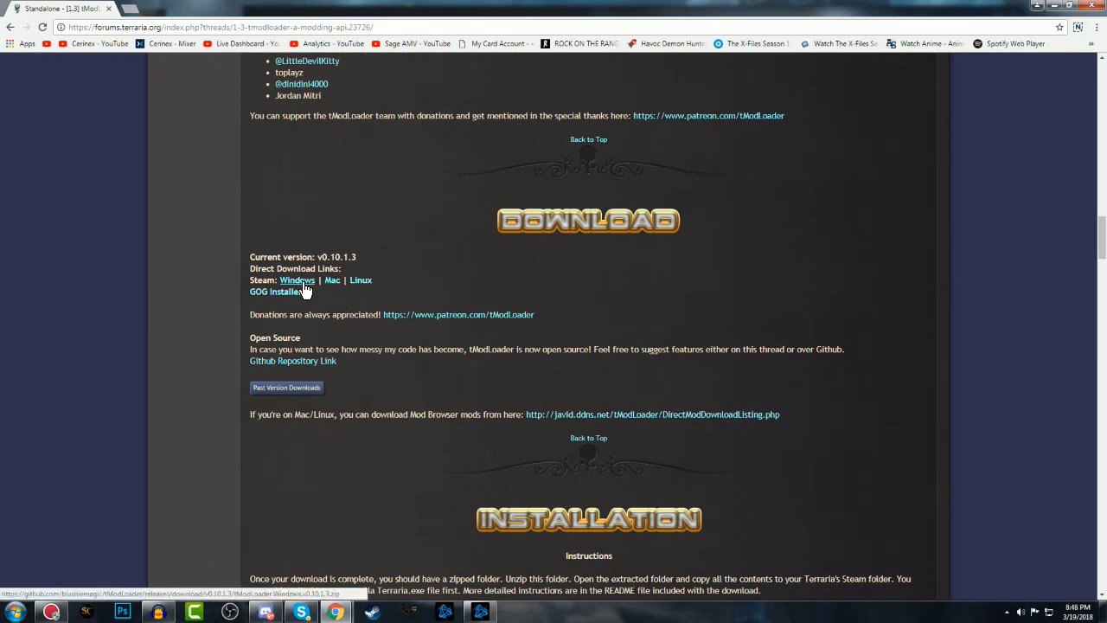
{"action": "left_click", "coordinate": [298, 280]}
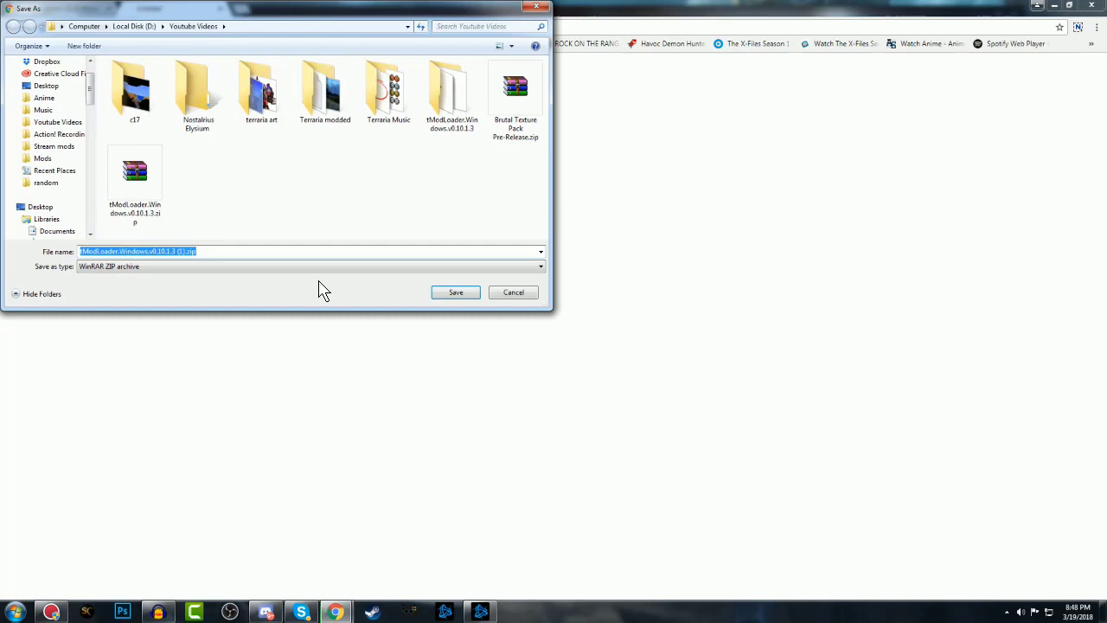
{"action": "left_click", "coordinate": [456, 291]}
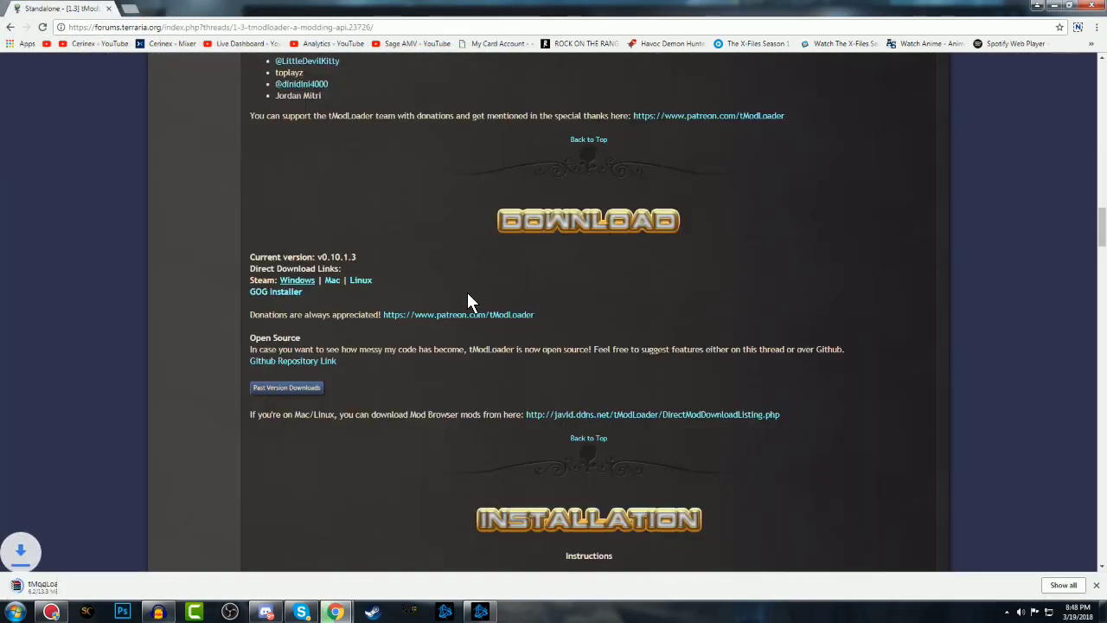
{"action": "left_click", "coordinate": [15, 613]}
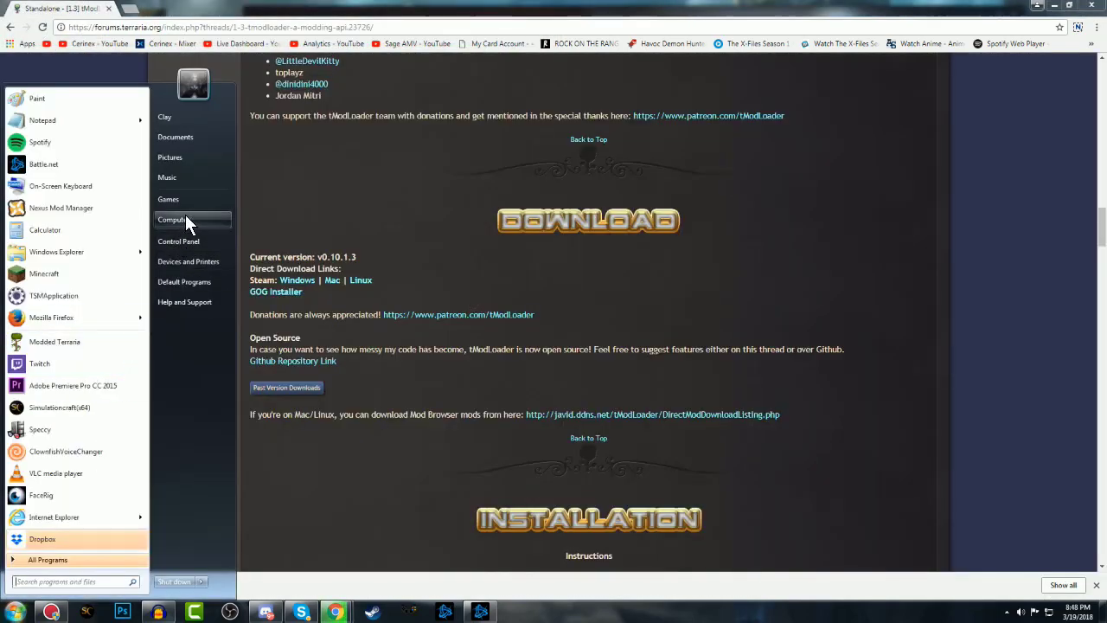
- Extract the tModLoader zip into its own folder with WinRAR, replacing all existing files
{"action": "left_click", "coordinate": [171, 218]}
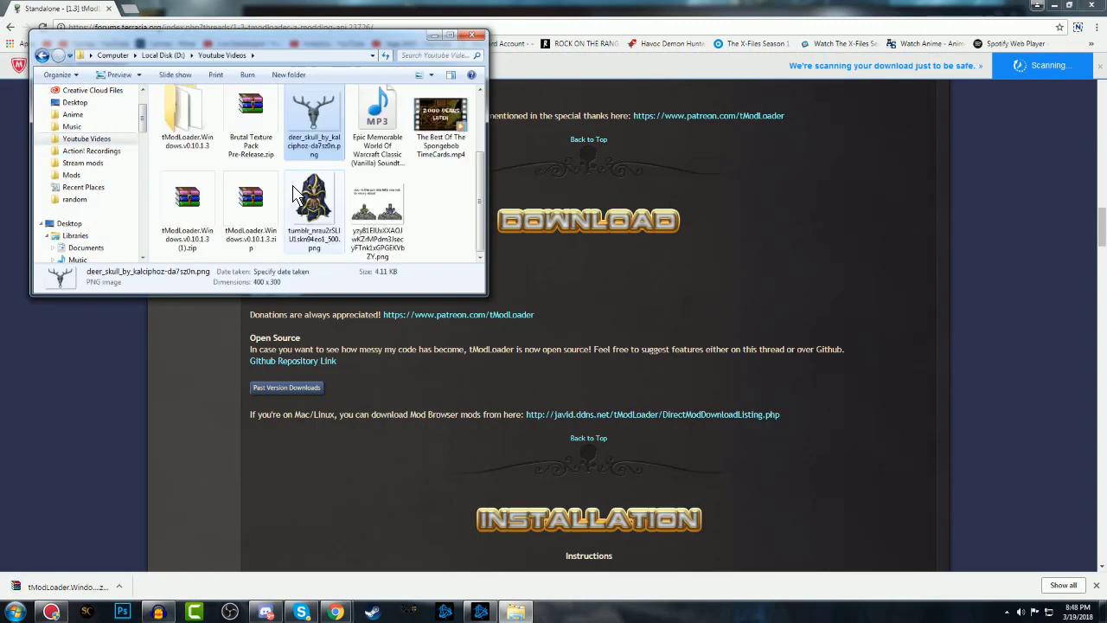
{"action": "right_click", "coordinate": [251, 198]}
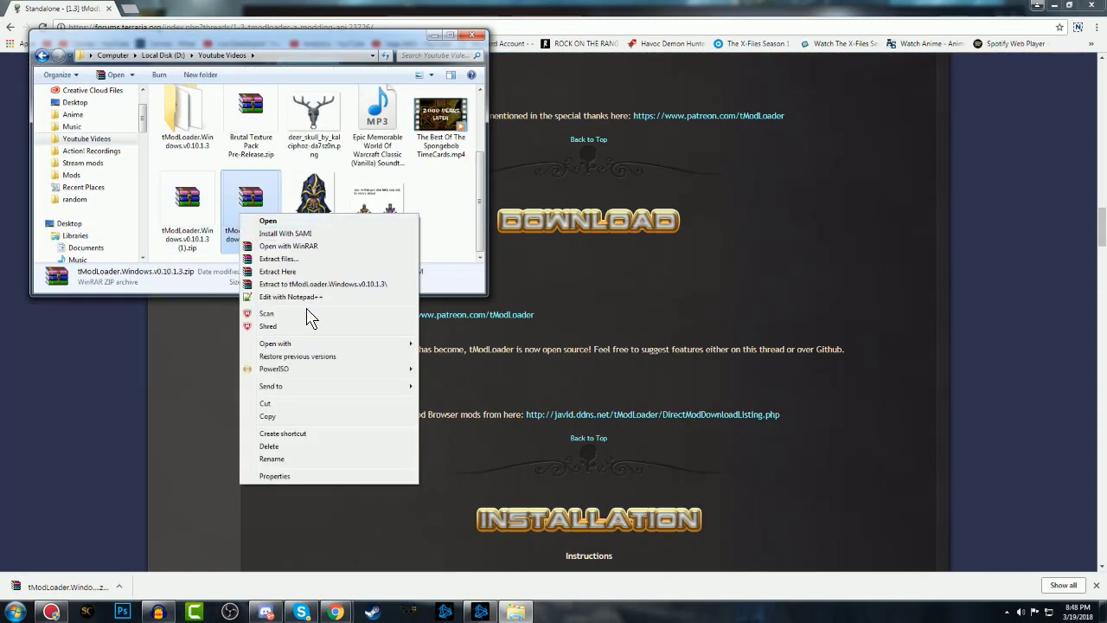
{"action": "left_click", "coordinate": [278, 259]}
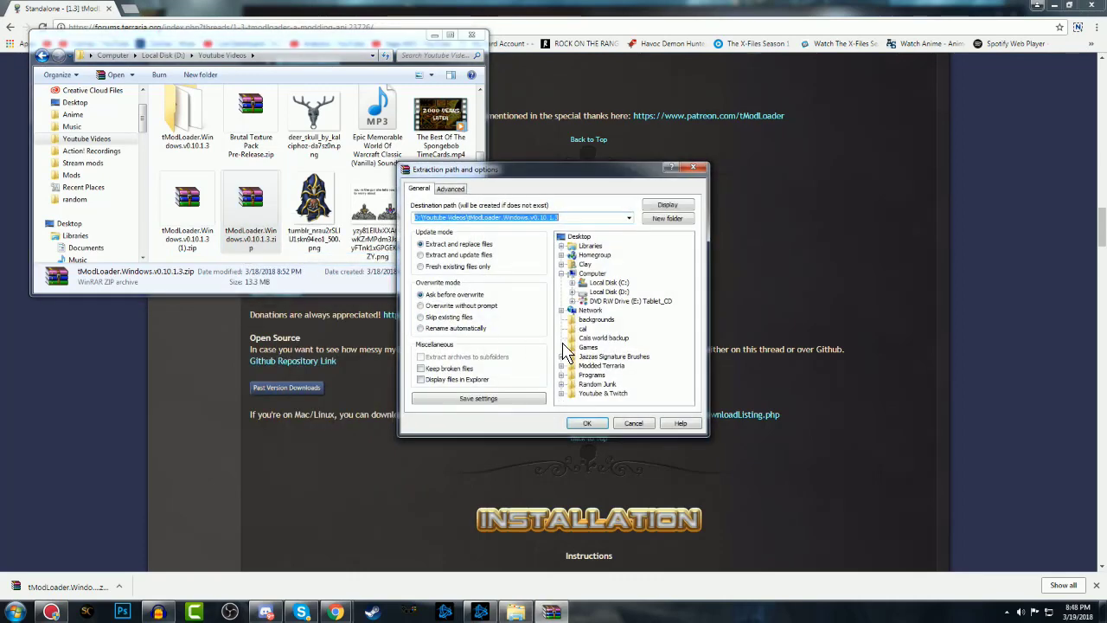
{"action": "left_click", "coordinate": [586, 421]}
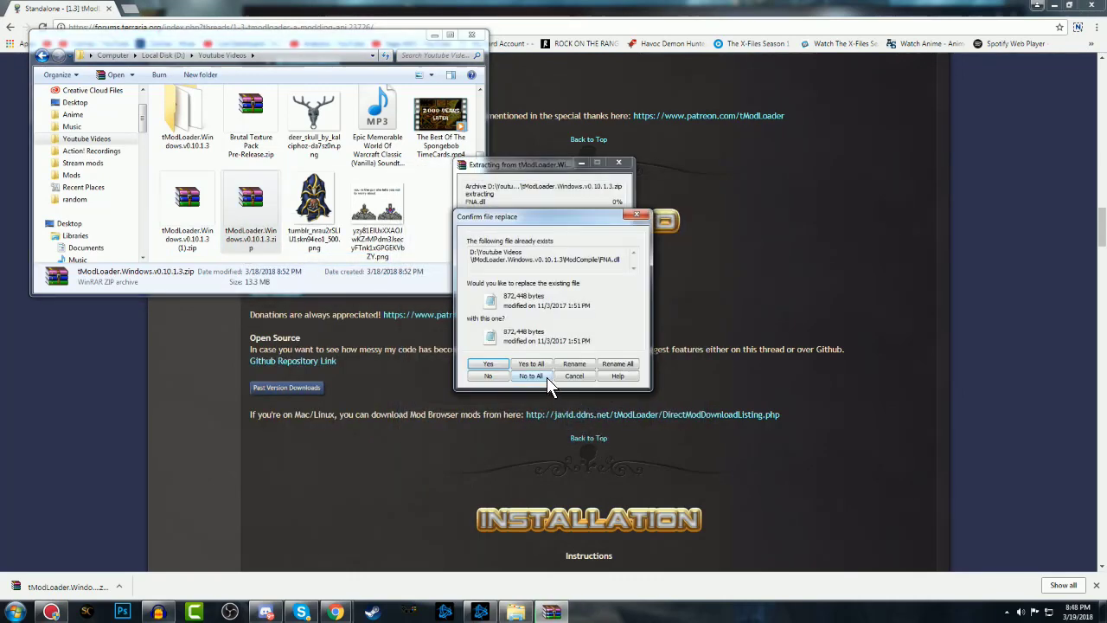
{"action": "left_click", "coordinate": [529, 364]}
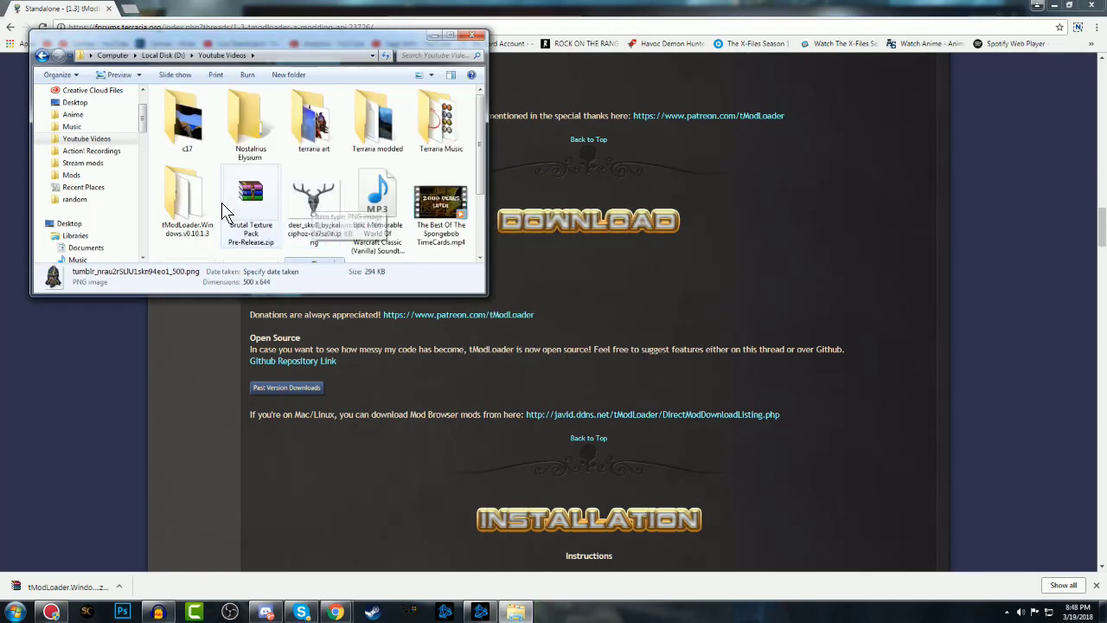
- Select every file in the extracted tModLoader folder and copy them
{"action": "double_click", "coordinate": [187, 204]}
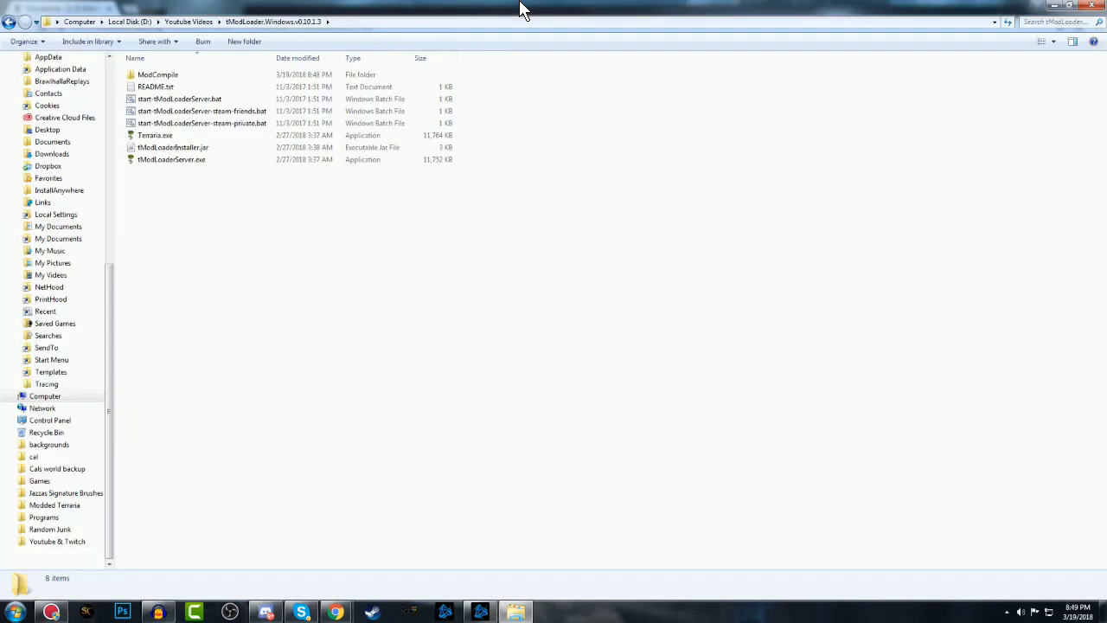
{"action": "right_click", "coordinate": [202, 123]}
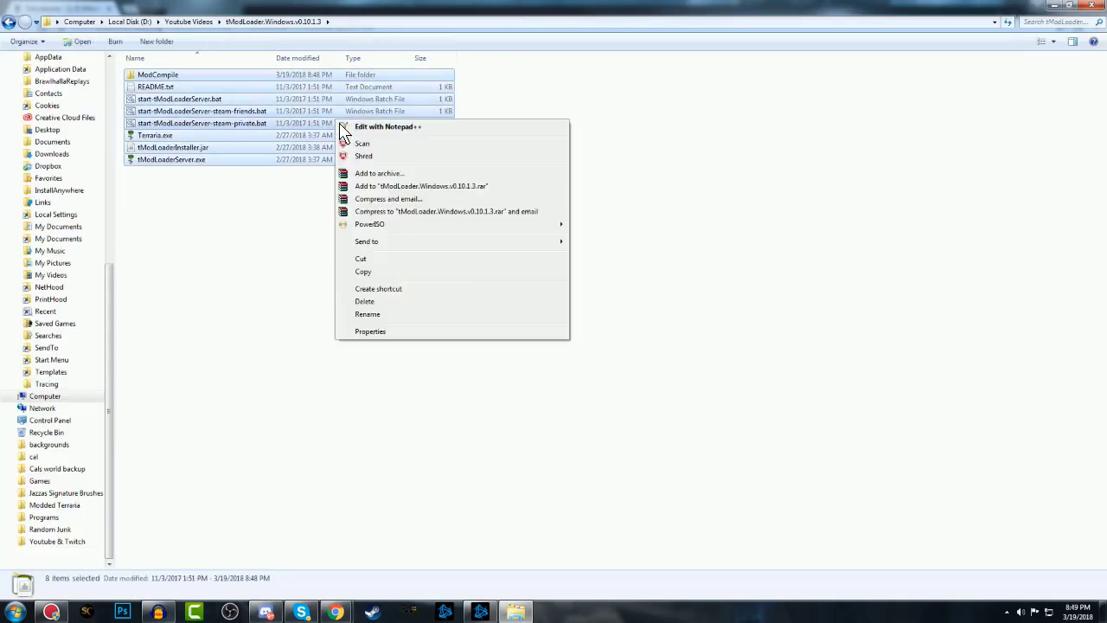
{"action": "left_click", "coordinate": [363, 271]}
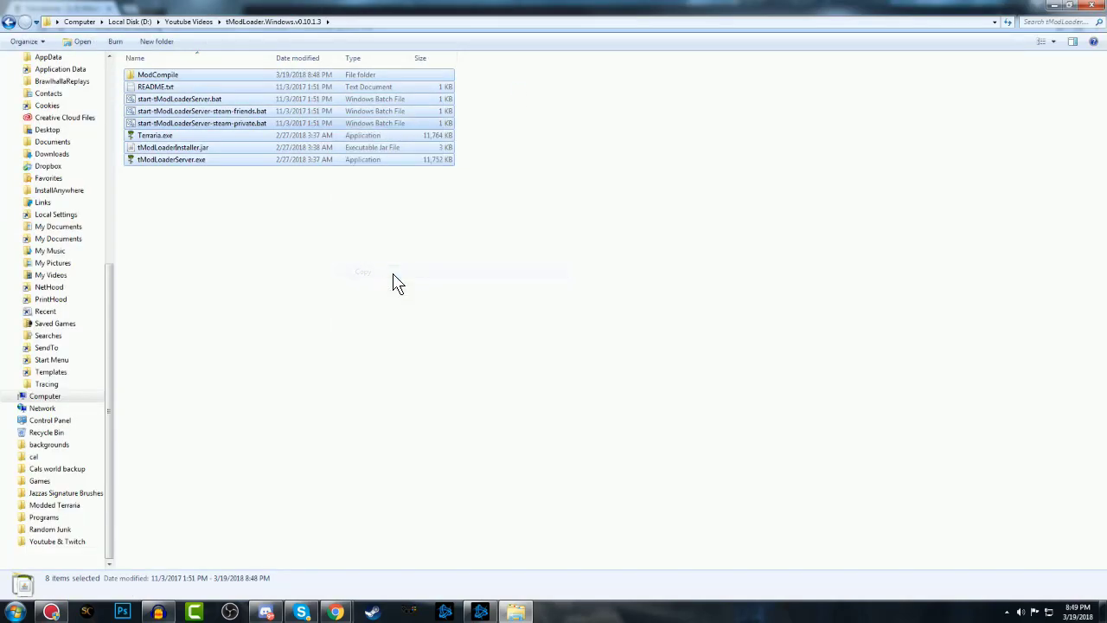
{"action": "left_click", "coordinate": [14, 613]}
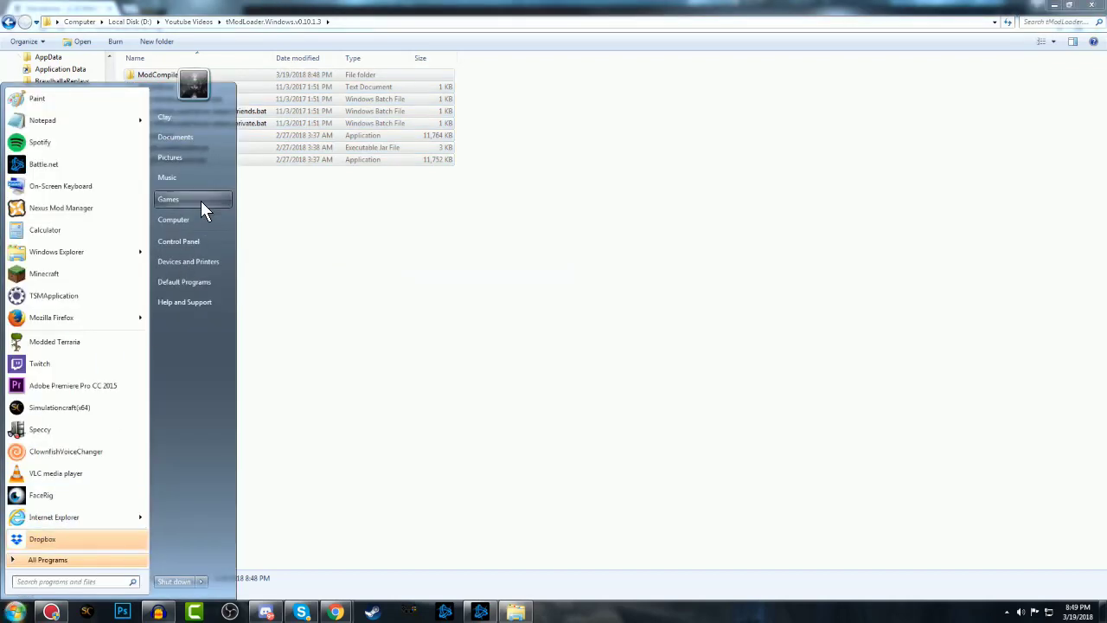
- Paste the files into D:\Steam\steamapps\common\Terraria and launch Terraria (2).exe
{"action": "left_click", "coordinate": [173, 218]}
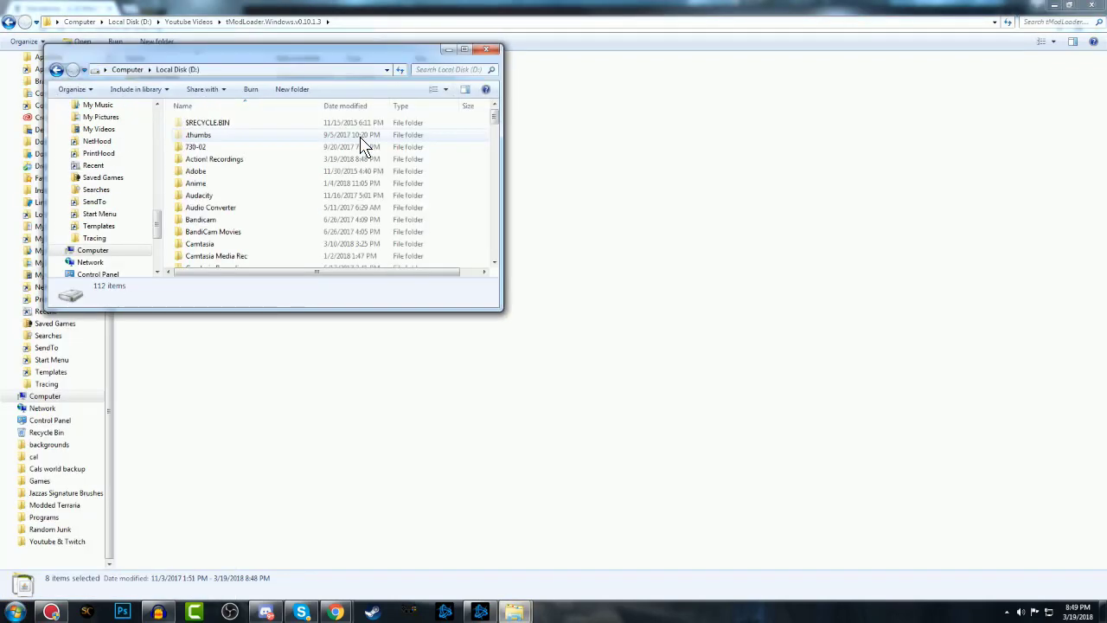
{"action": "scroll", "scroll_direction": "down", "scroll_amount": 3}
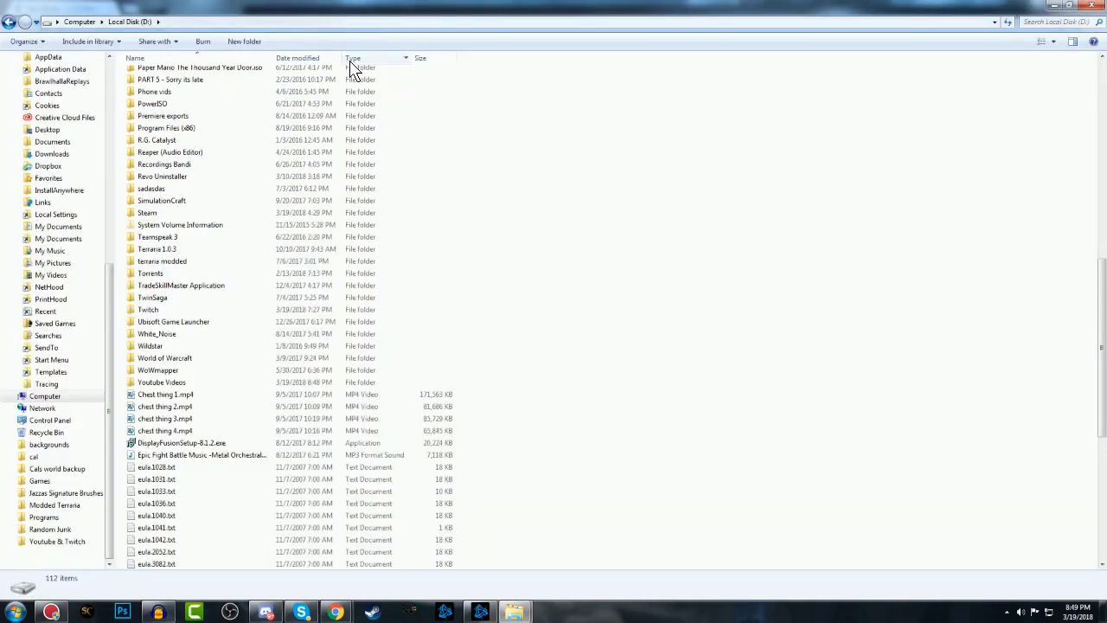
{"action": "mouse_move", "coordinate": [190, 225]}
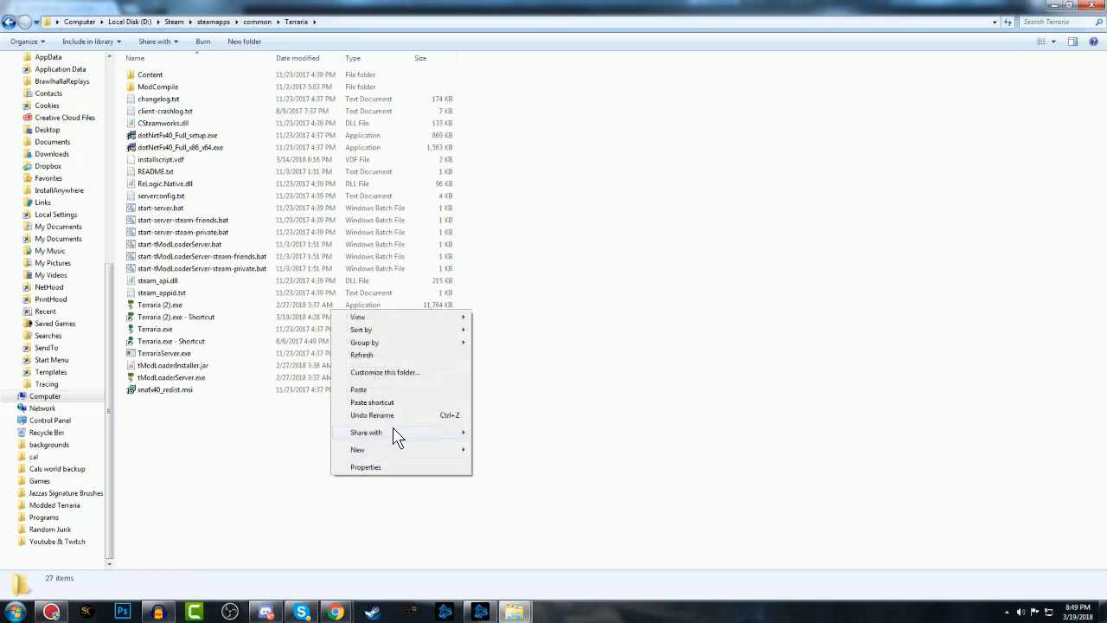
{"action": "mouse_move", "coordinate": [398, 390]}
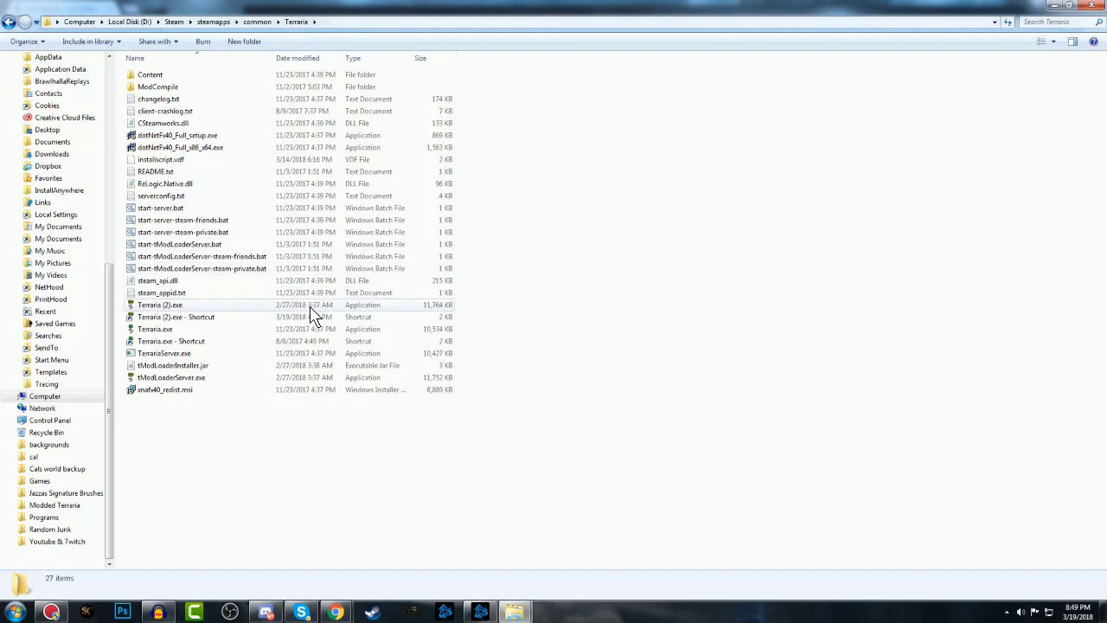
{"action": "left_click", "coordinate": [159, 305]}
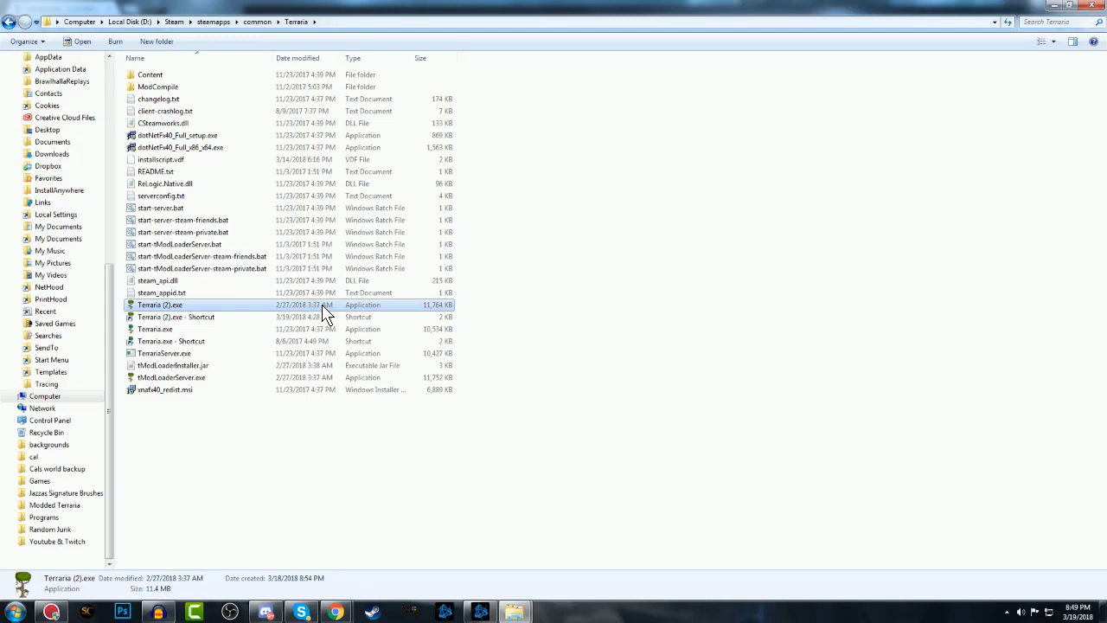
{"action": "mouse_move", "coordinate": [494, 375]}
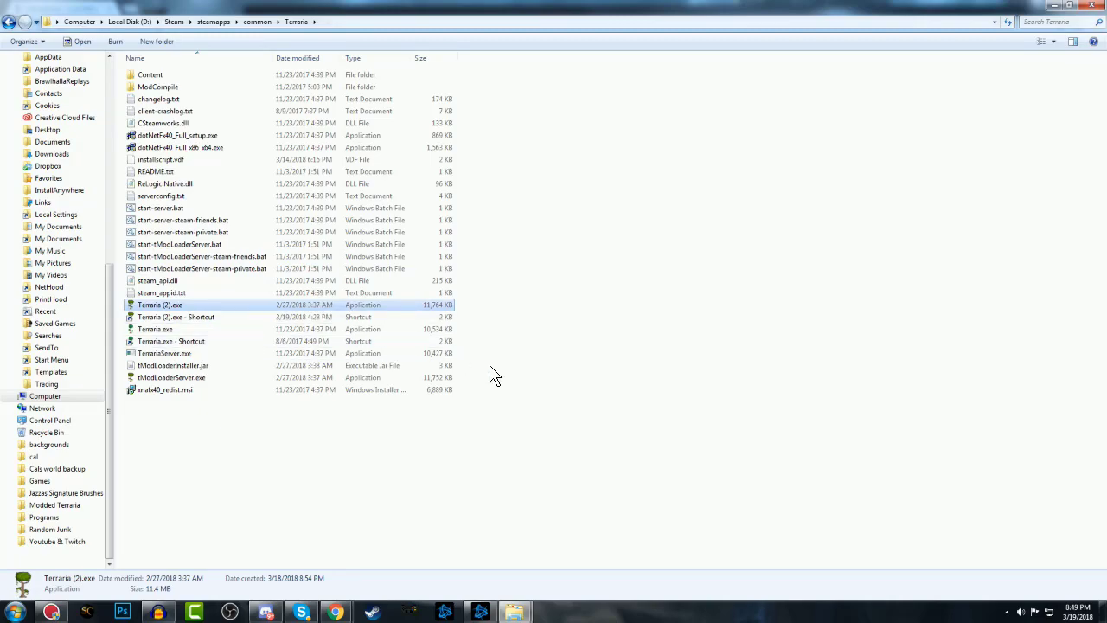
{"action": "double_click", "coordinate": [159, 304]}
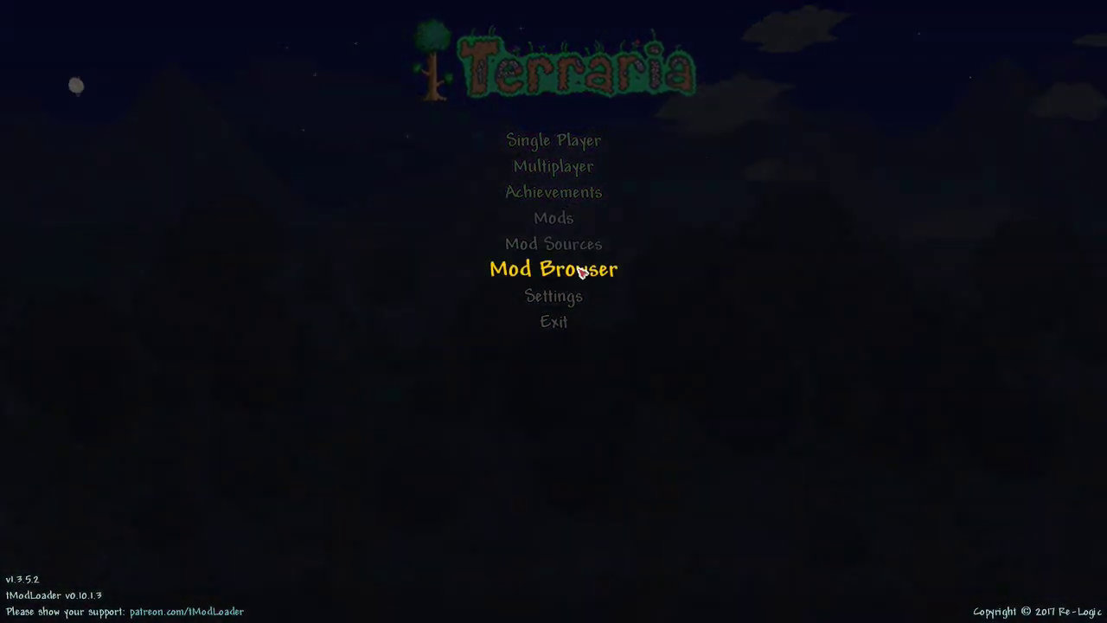
- Download AlchemistNPC from the Mod Browser and return to the main menu
{"action": "left_click", "coordinate": [553, 269]}
{"action": "type", "text": "alc"}
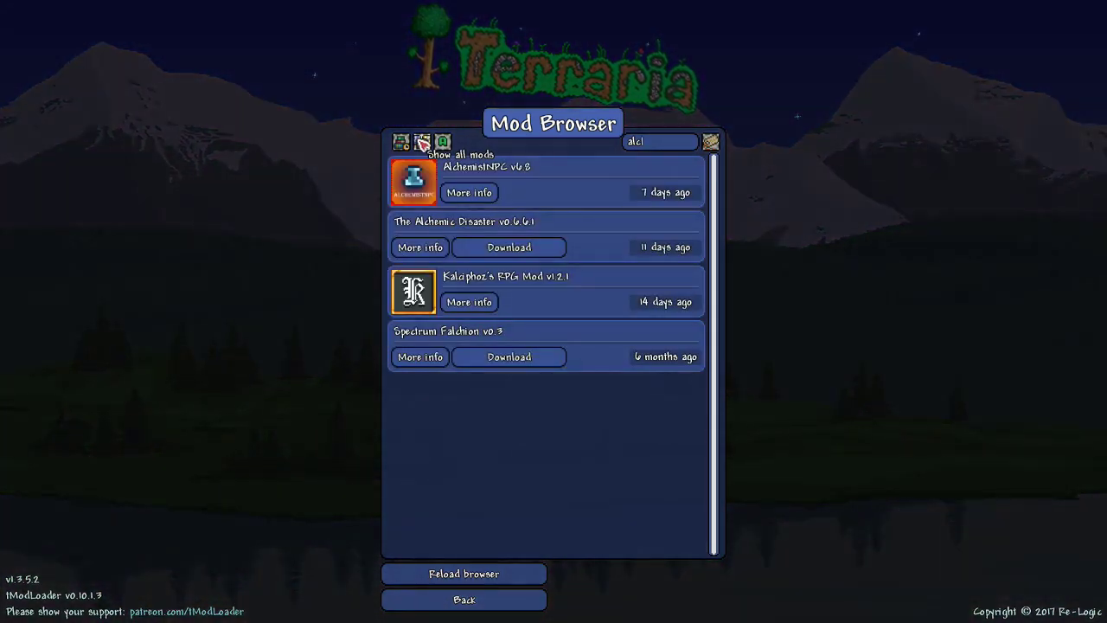
{"action": "mouse_move", "coordinate": [487, 171]}
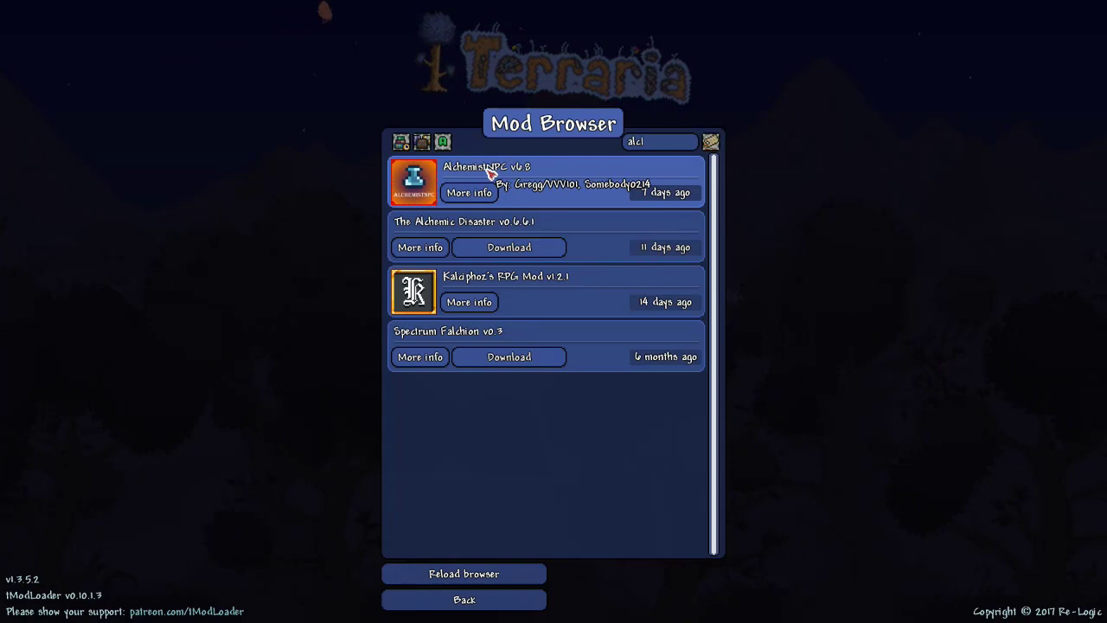
{"action": "mouse_move", "coordinate": [564, 215]}
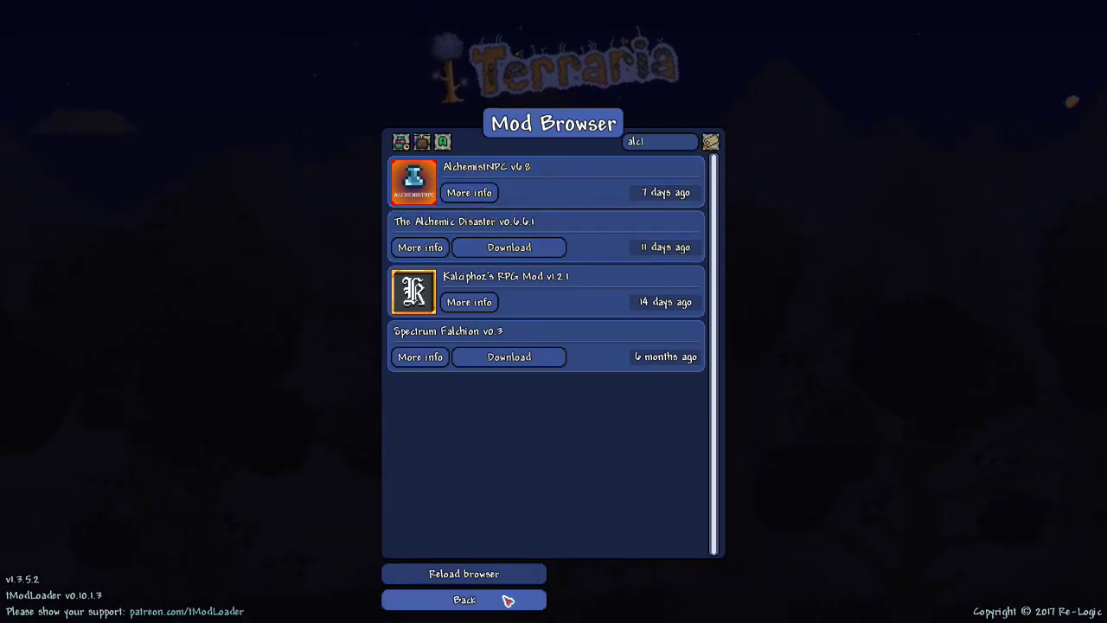
{"action": "left_click", "coordinate": [463, 598]}
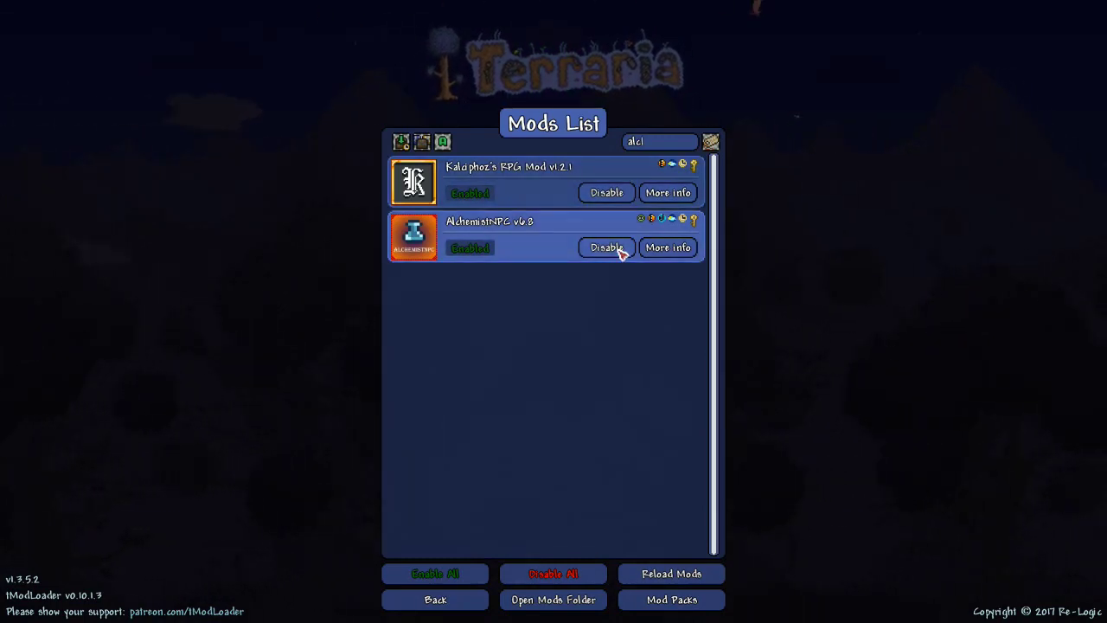
- Toggle AlchemistNPC so it shows Enabled, then reload mods with Kalciphoz's RPG Mod also enabled
{"action": "left_click", "coordinate": [605, 247]}
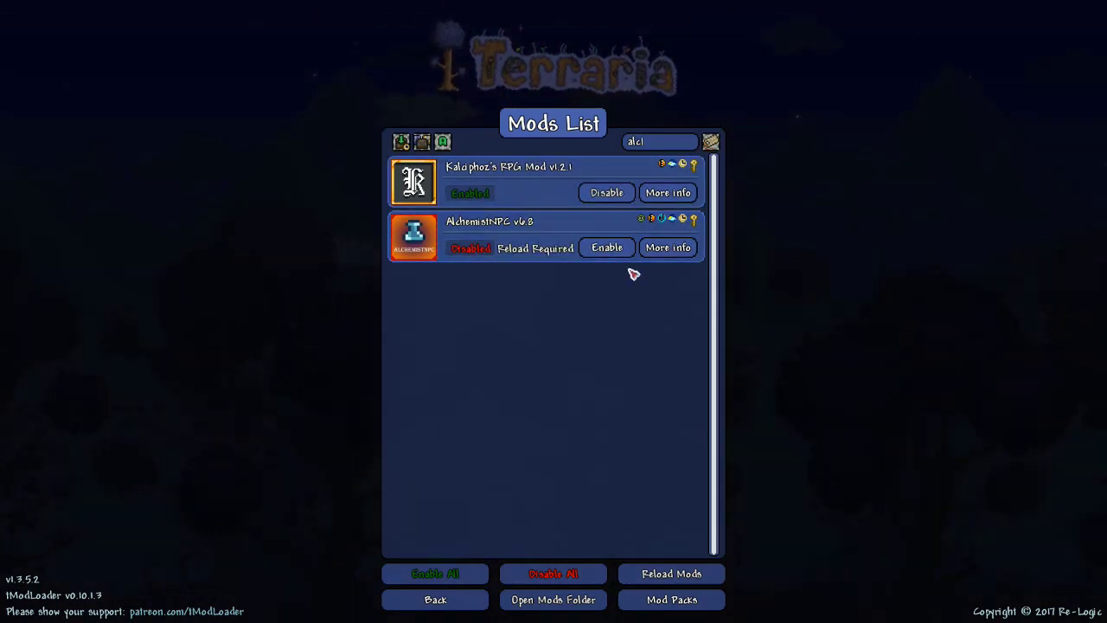
{"action": "left_click", "coordinate": [605, 247]}
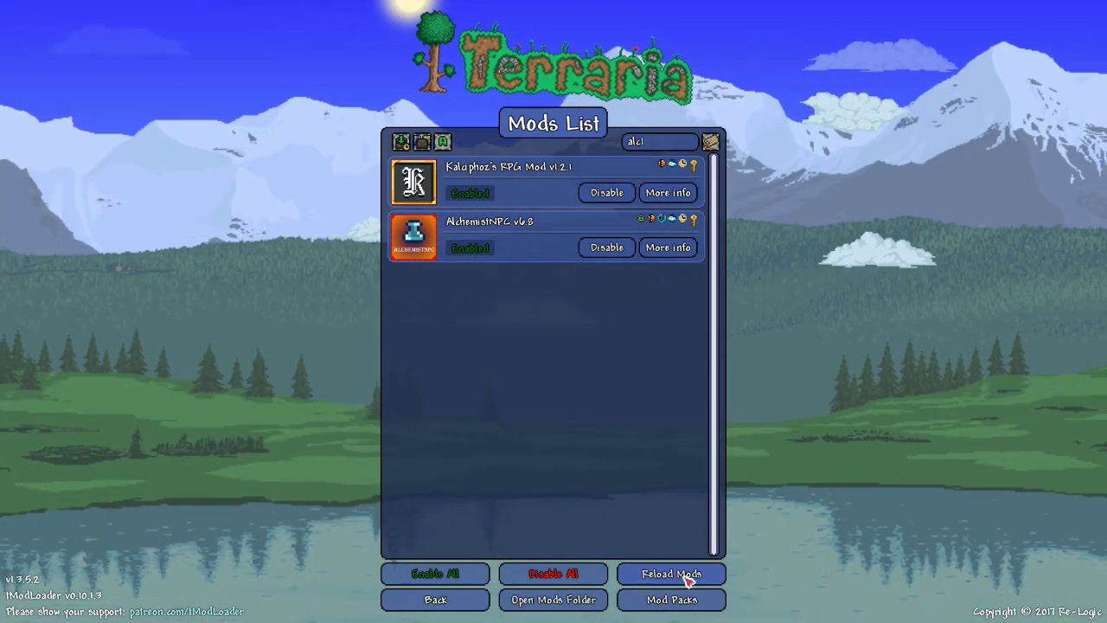
{"action": "left_click", "coordinate": [671, 574]}
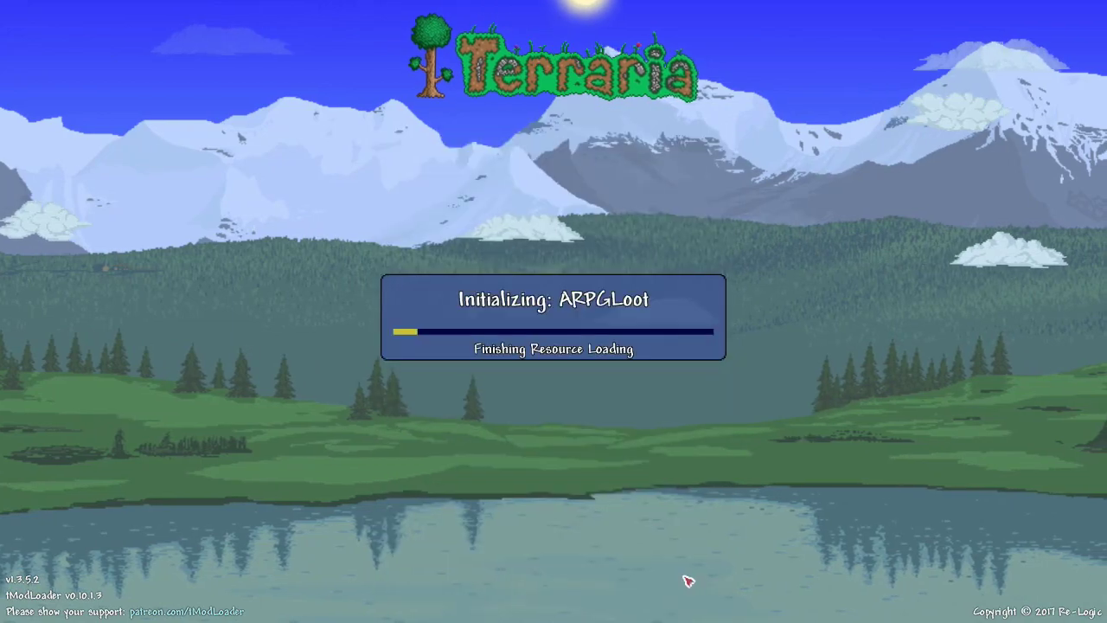